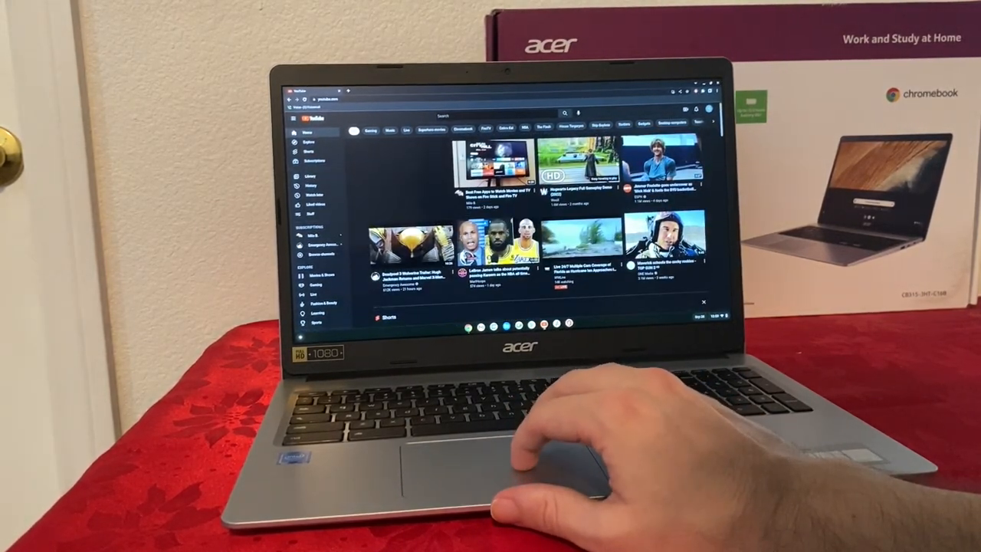
Start the drive with DRIVE NOW, taking the silver sports car onto the city streets
scroll("down", 3)
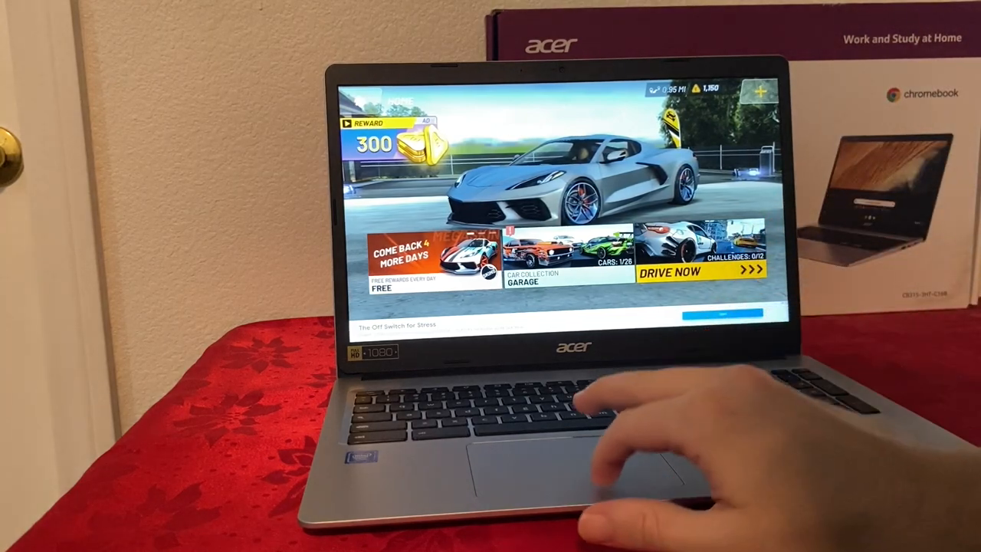
left_click(675, 273)
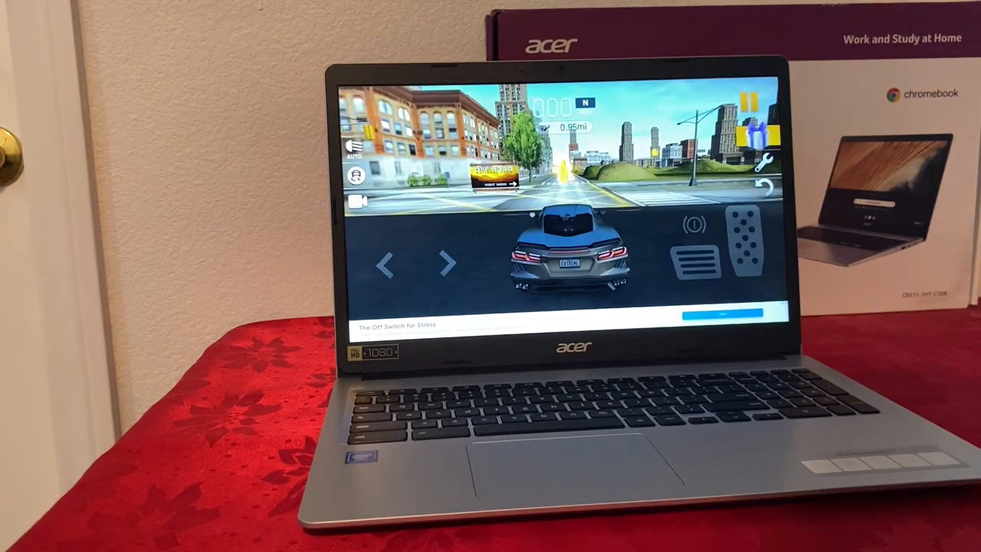